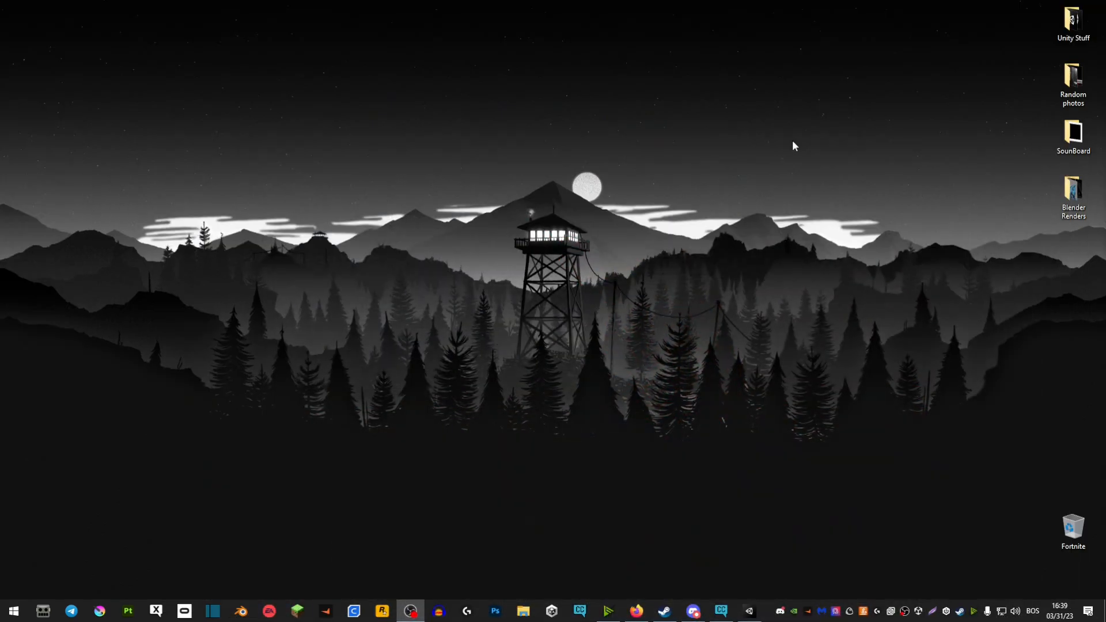
pyautogui.moveTo(831, 249)
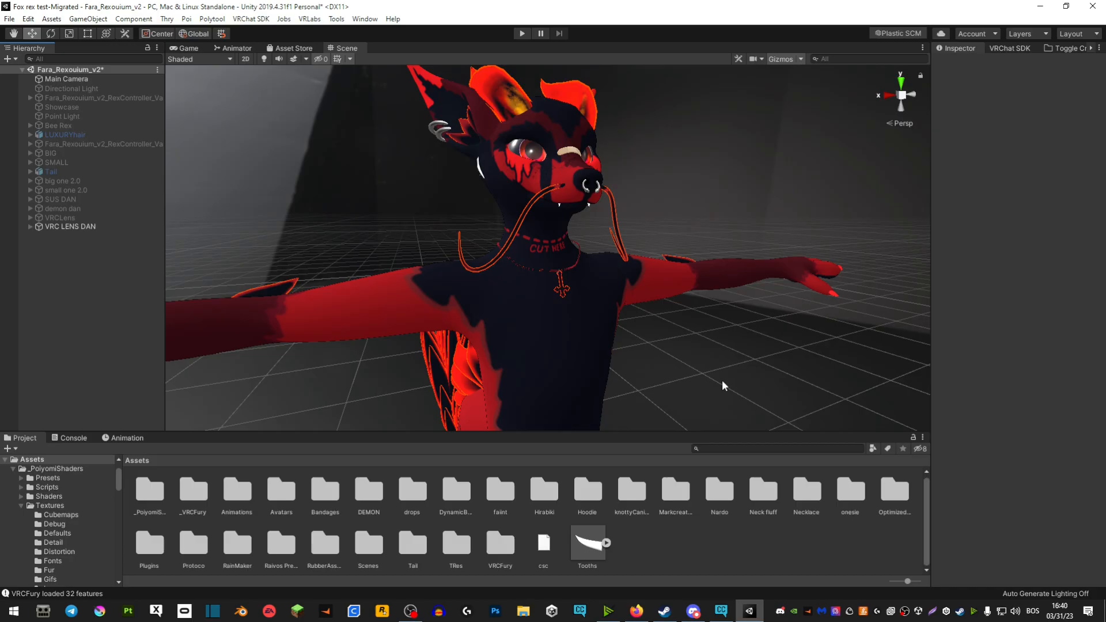
pyautogui.moveTo(543, 508)
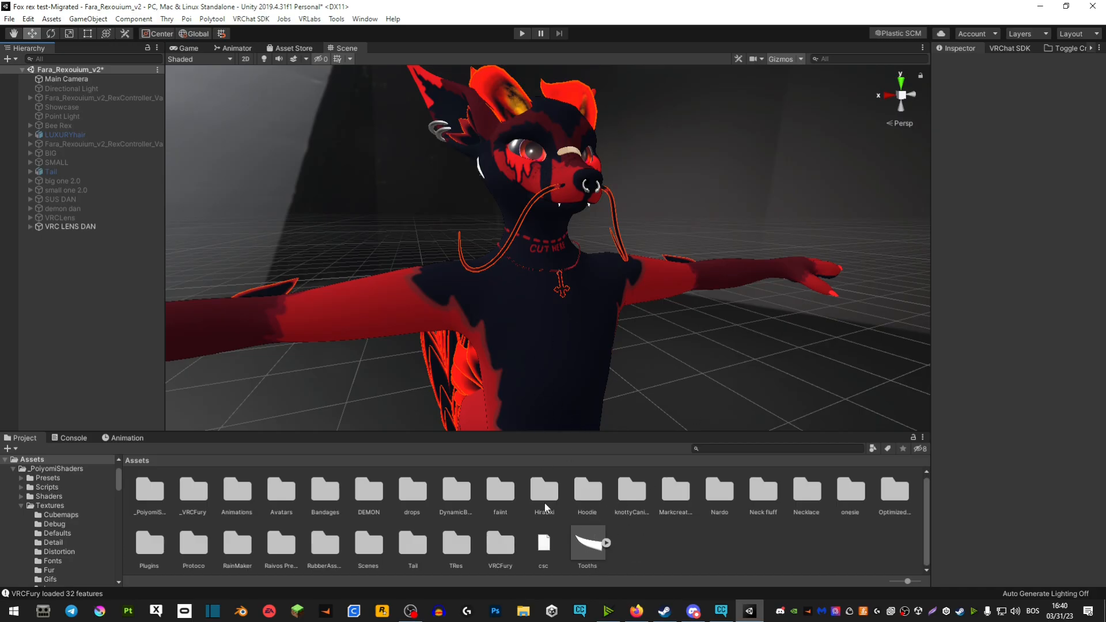
# - Bring the Tooths fang model from Assets into the scene near the avatar's mouth
pyautogui.doubleClick(586, 542)
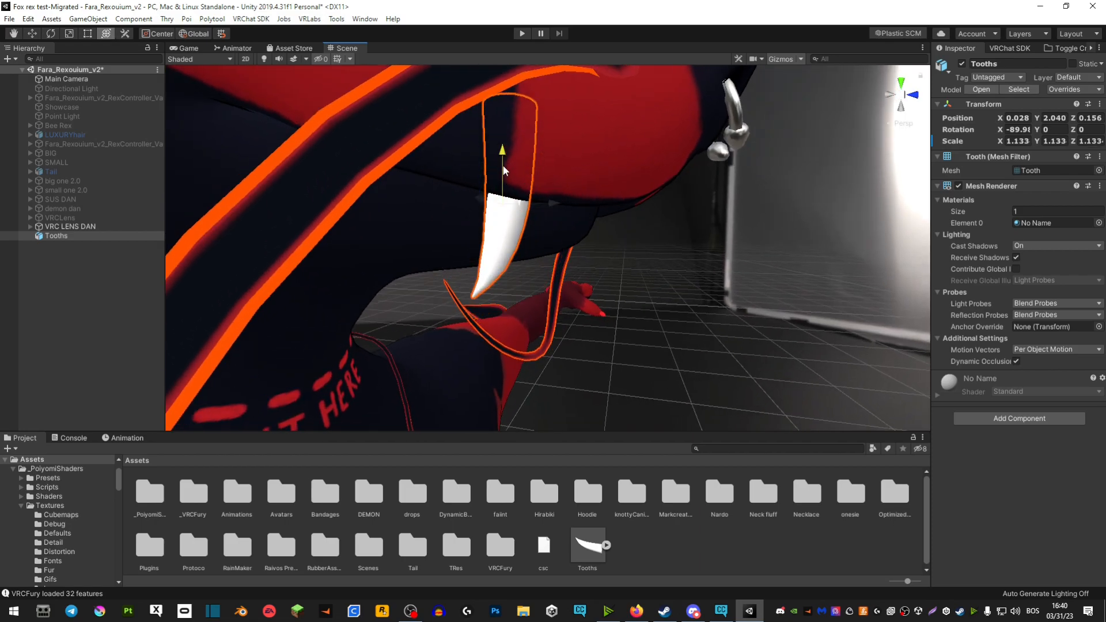
# - Seat the Tooths fang under the fox avatar's upper lip using Local pivot rotation
pyautogui.click(196, 33)
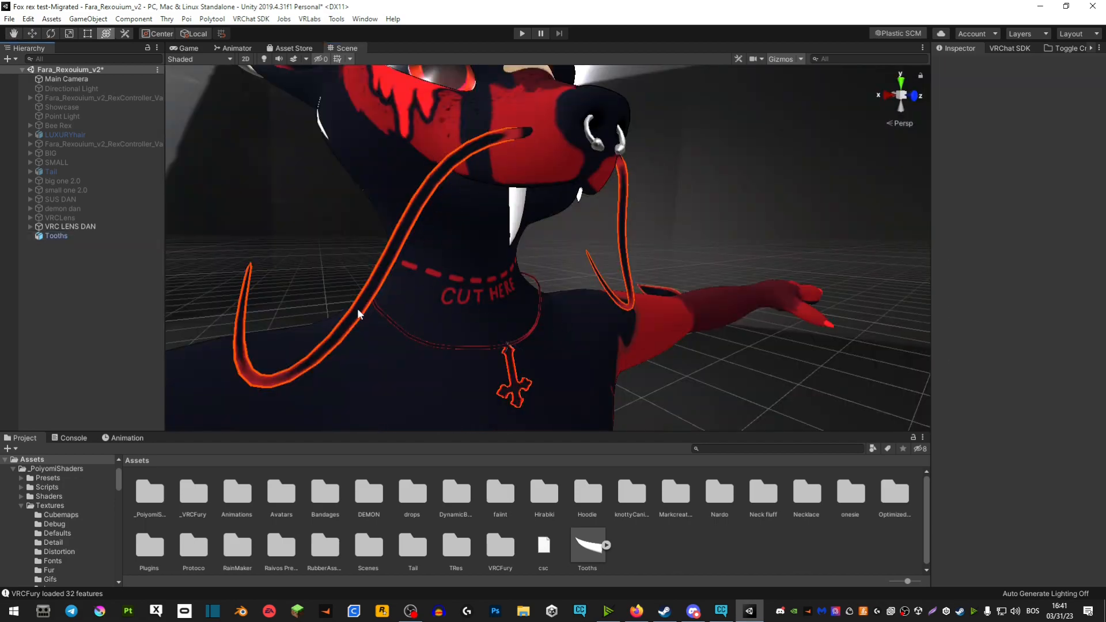
# - Duplicate Tooths and nest Tooths (1) under the avatar's GameObject
pyautogui.rightClick(68, 227)
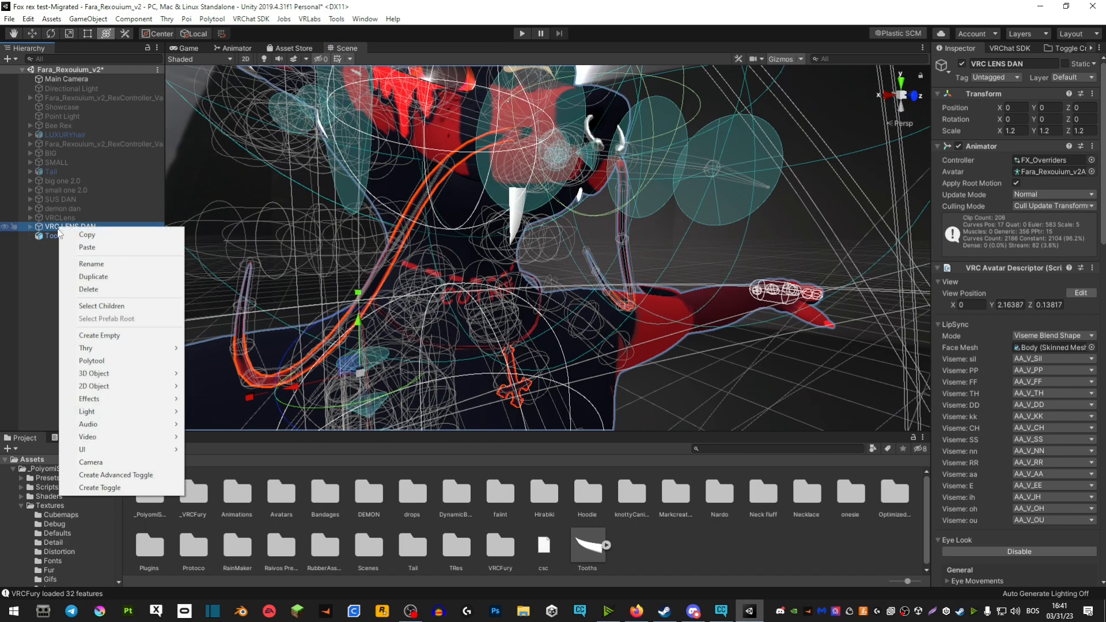
pyautogui.click(17, 311)
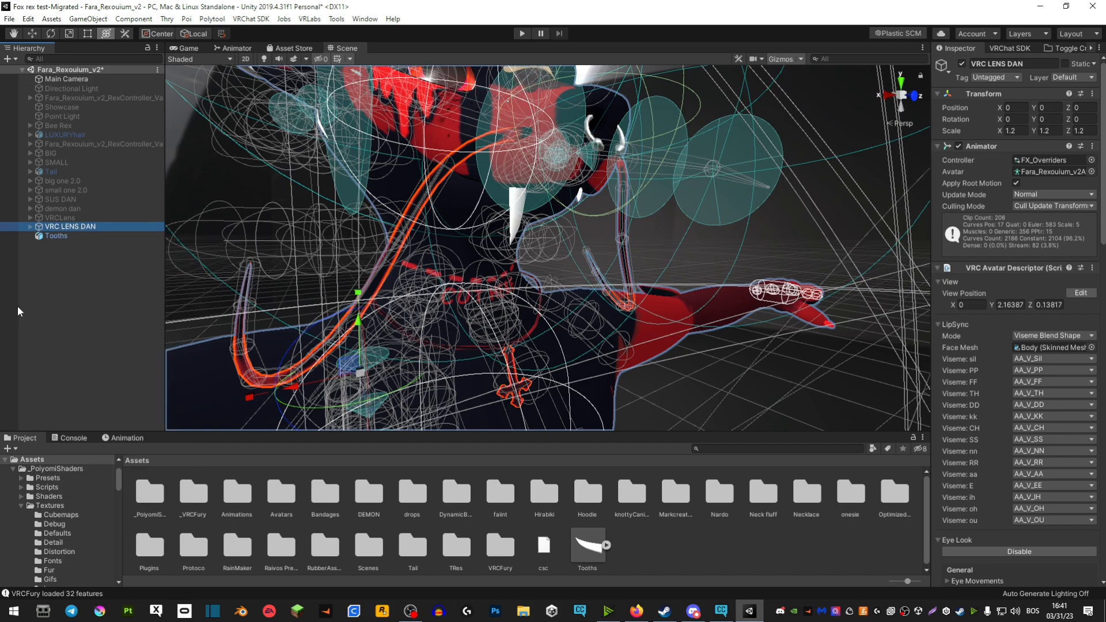
pyautogui.click(55, 235)
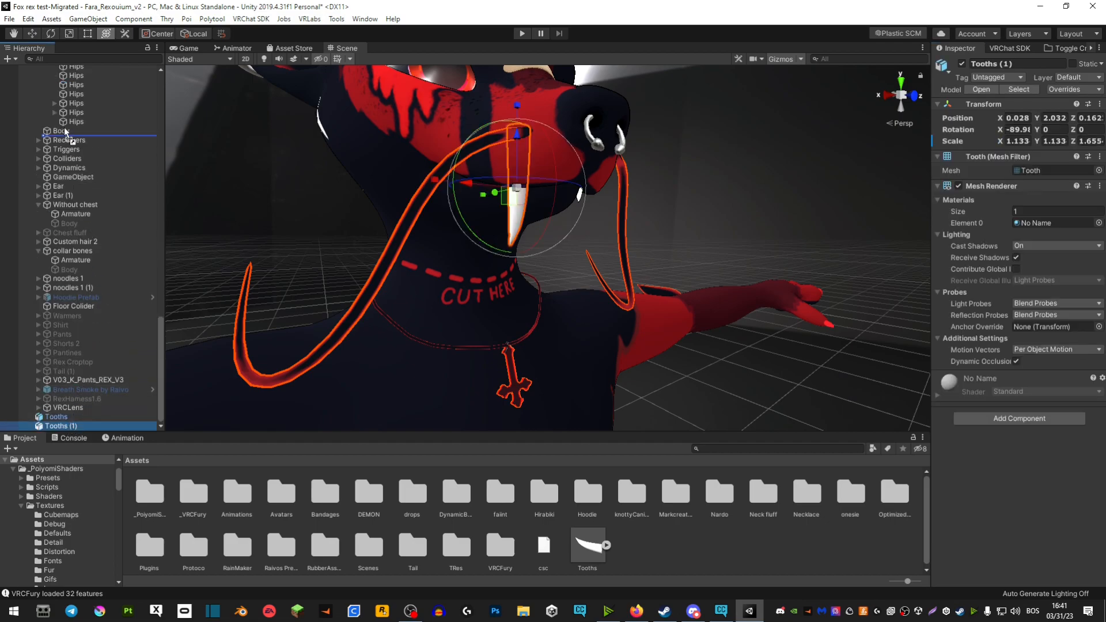
pyautogui.scroll(-3)
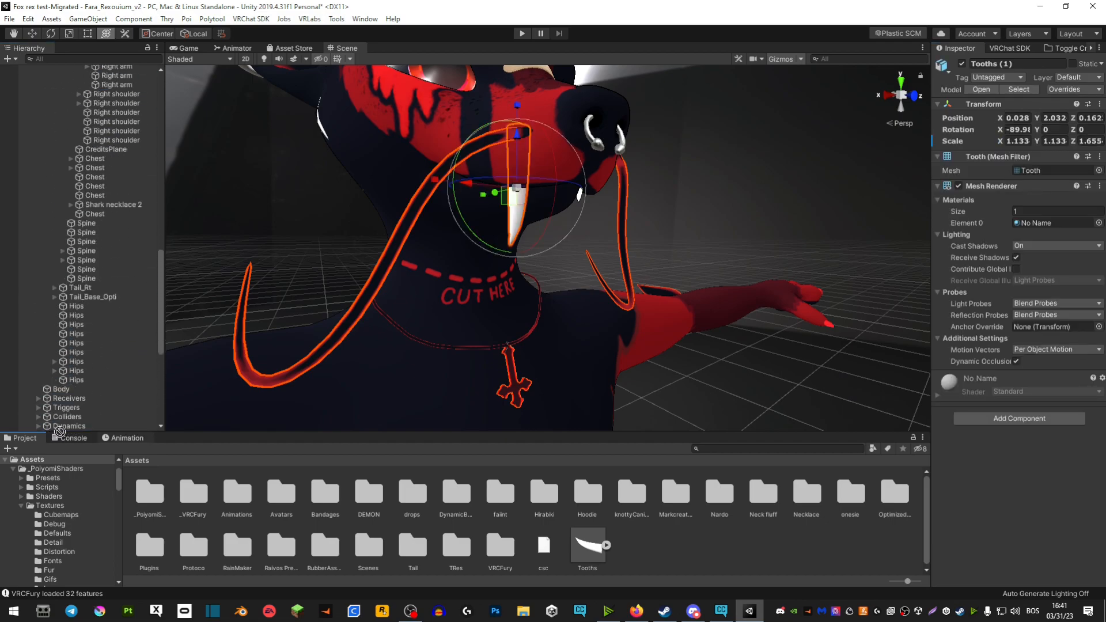
pyautogui.scroll(-3)
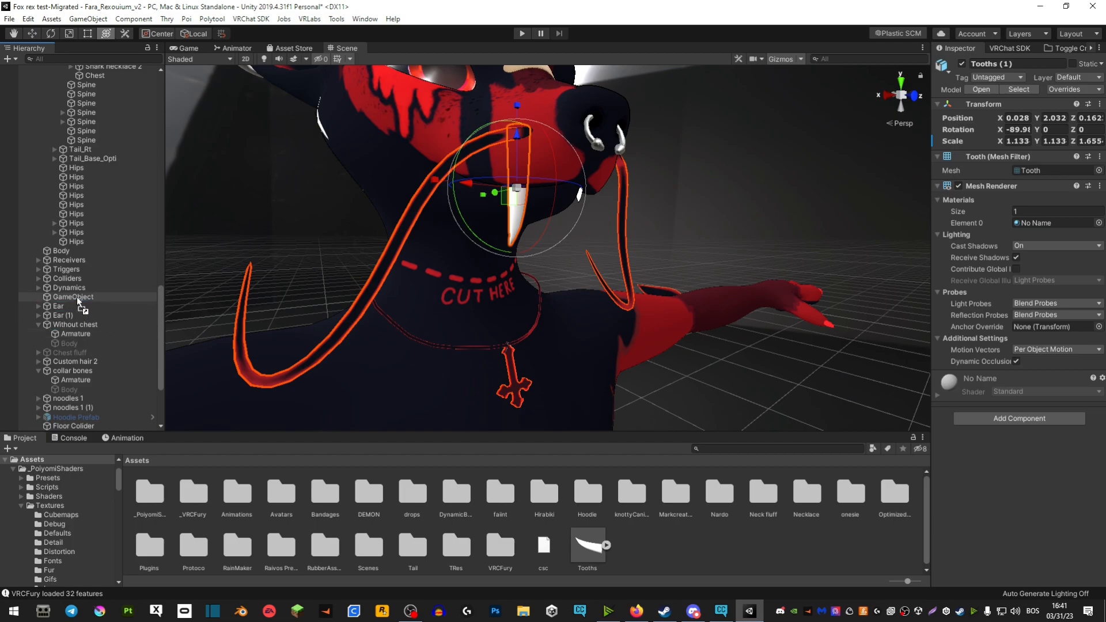
pyautogui.click(72, 298)
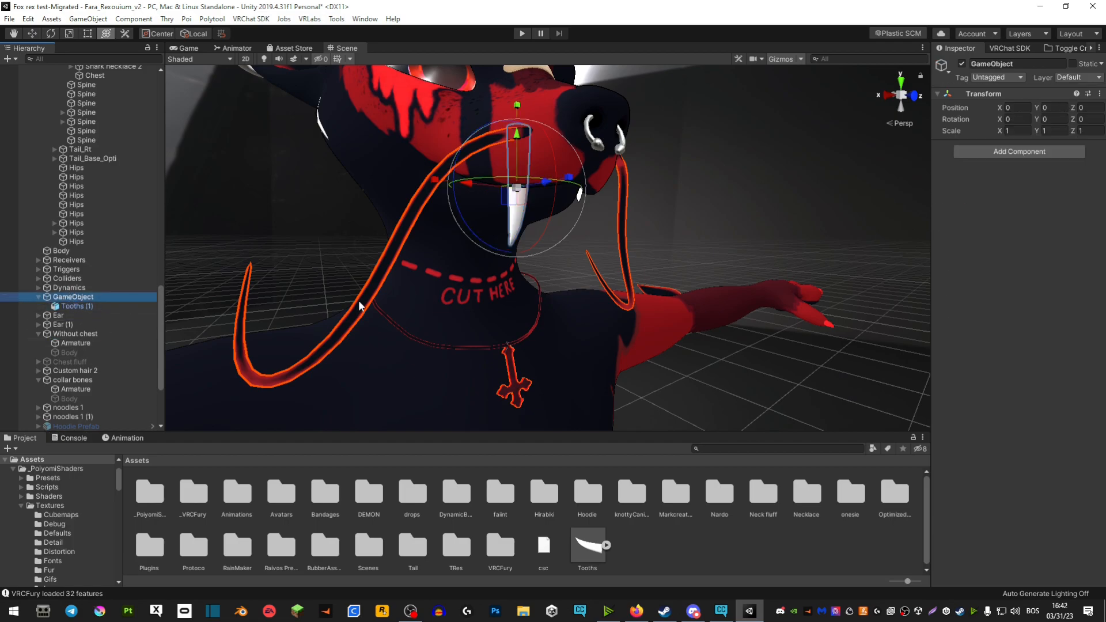
# - Give Tooths (1) a negative scale on the mirror axis so fangs sit symmetrically
pyautogui.click(1019, 130)
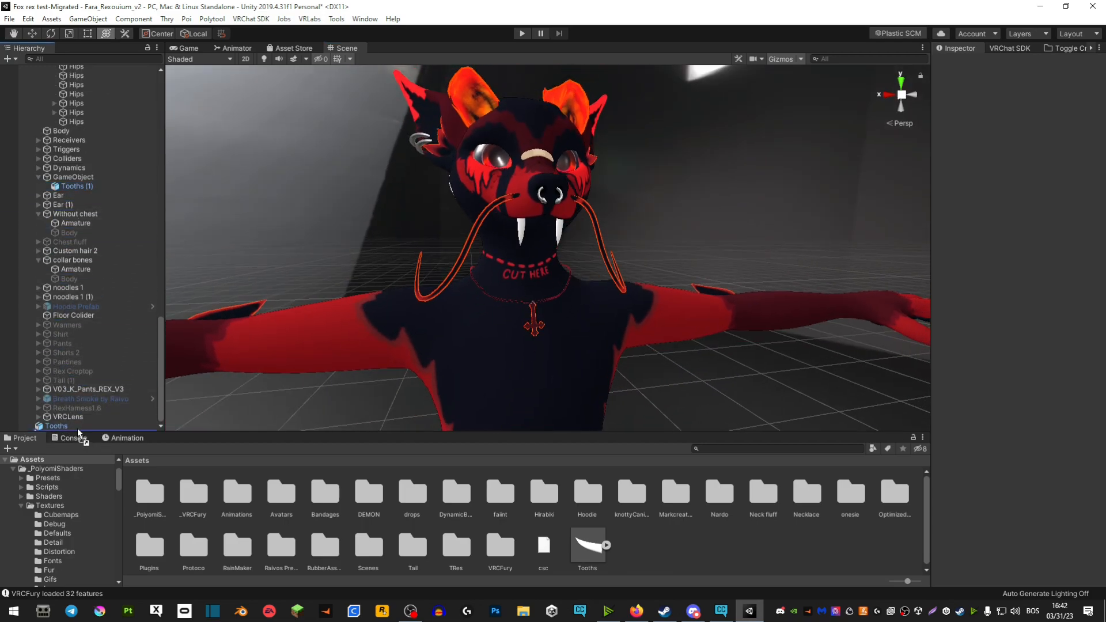
pyautogui.click(59, 426)
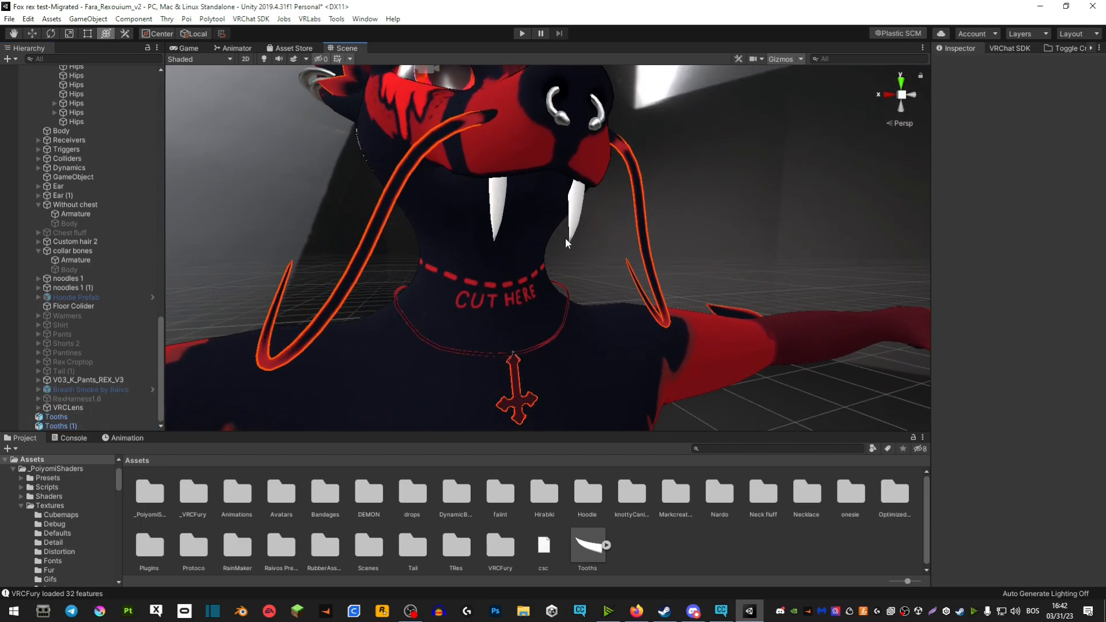
pyautogui.click(59, 425)
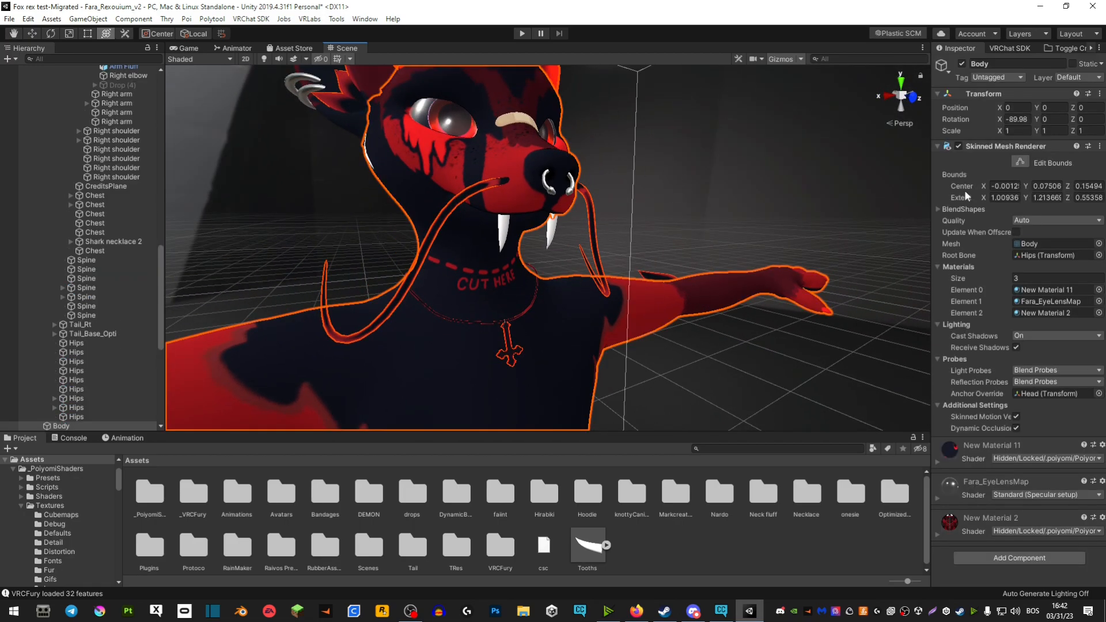
# - Select Body and set its AA_V_AA blendshape to 100 to open the mouth
pyautogui.click(125, 69)
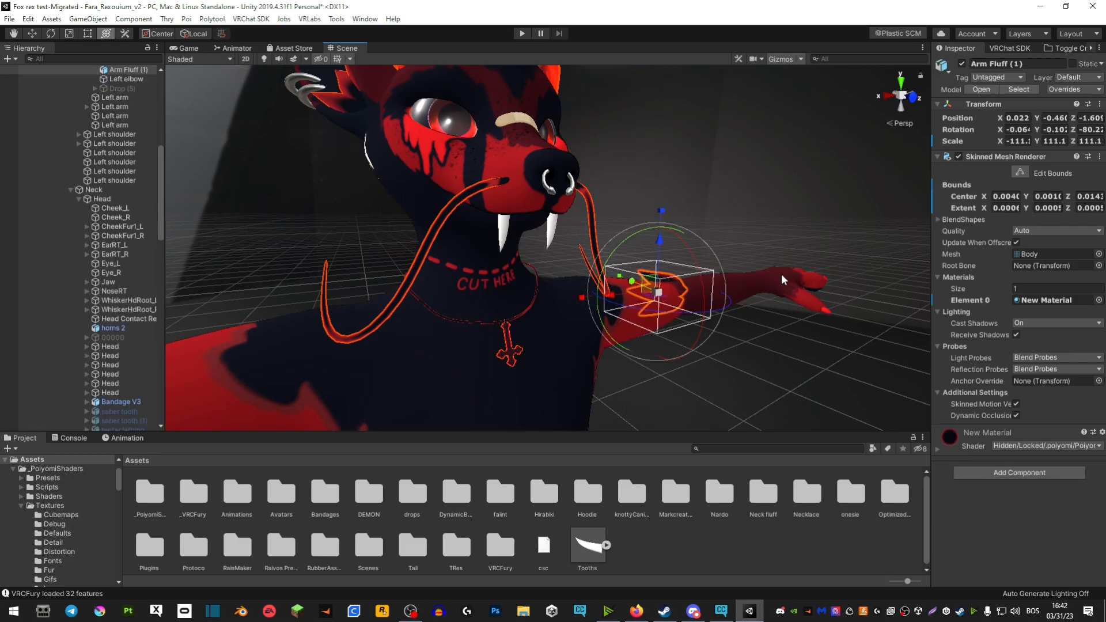
pyautogui.click(61, 425)
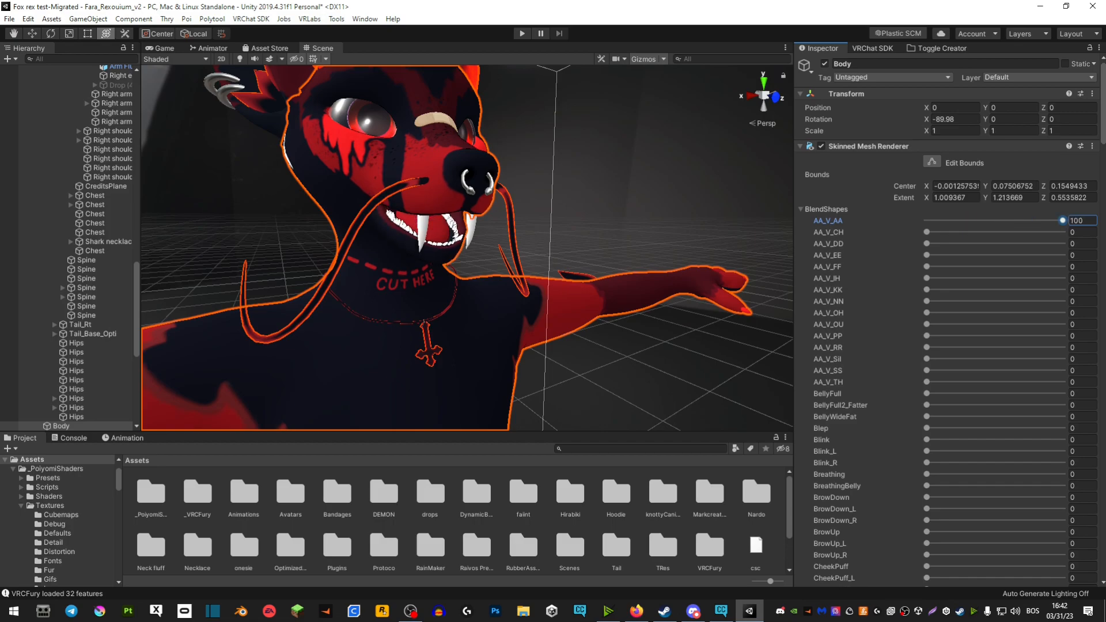
pyautogui.scroll(-3)
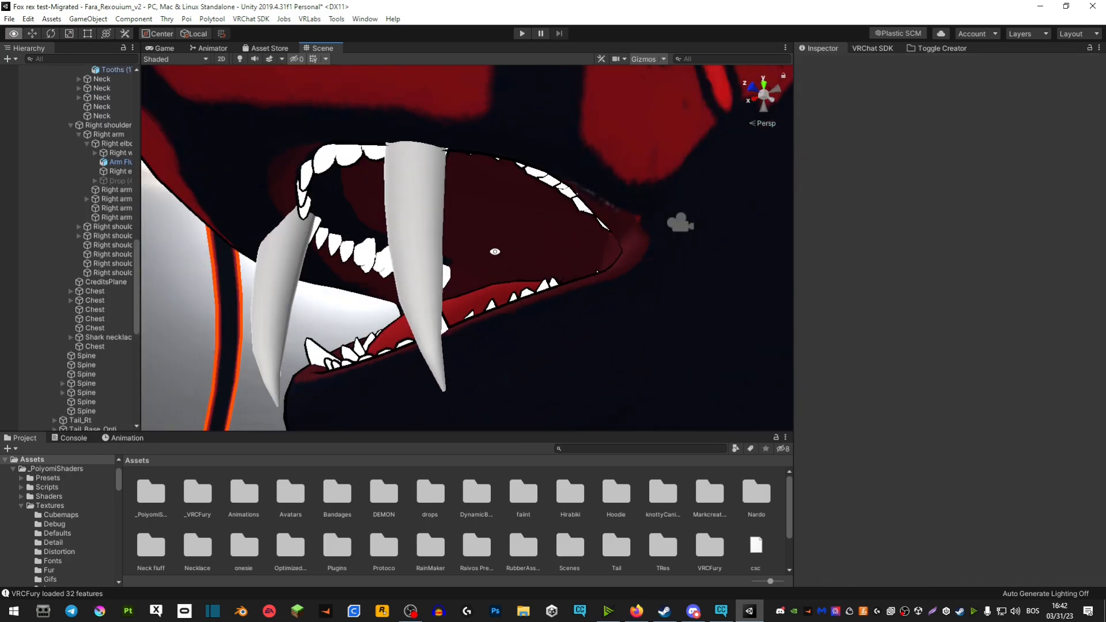
pyautogui.scroll(-3)
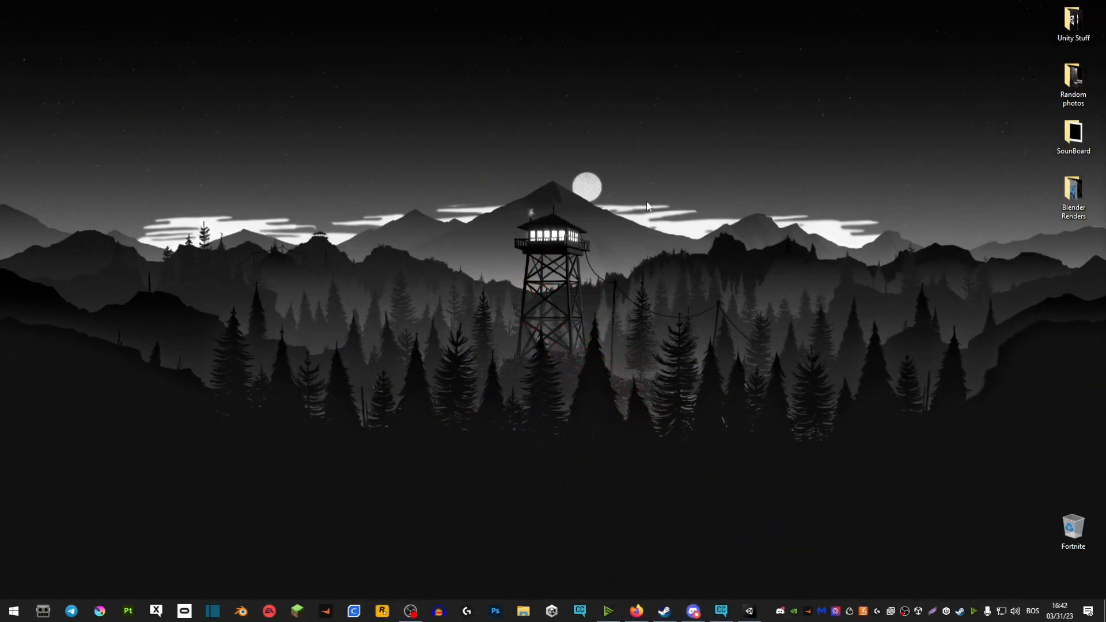
pyautogui.moveTo(643, 237)
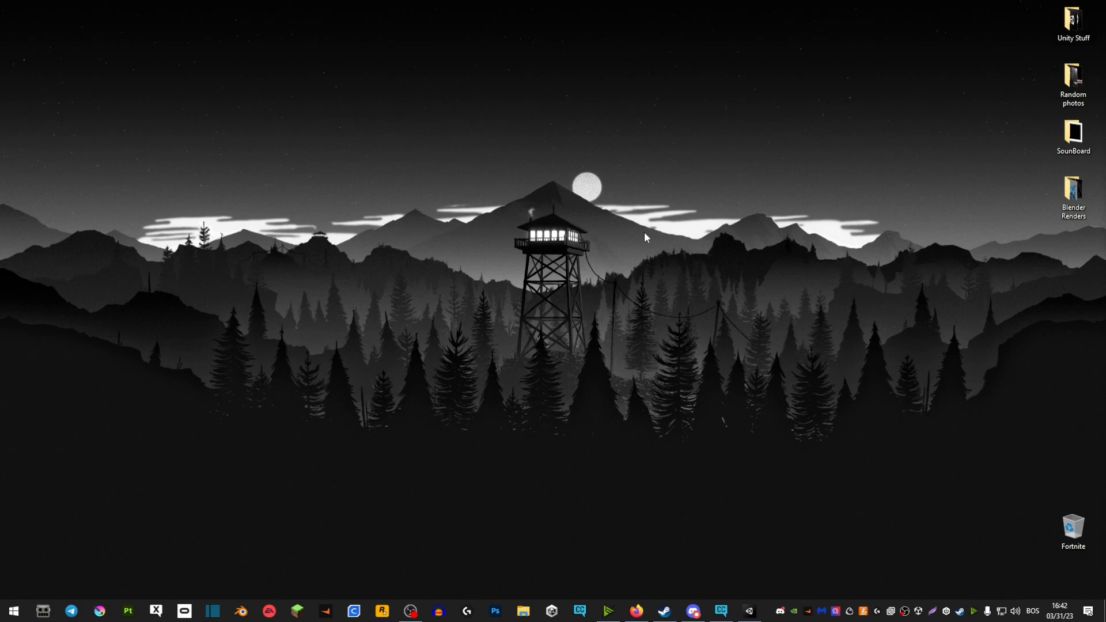